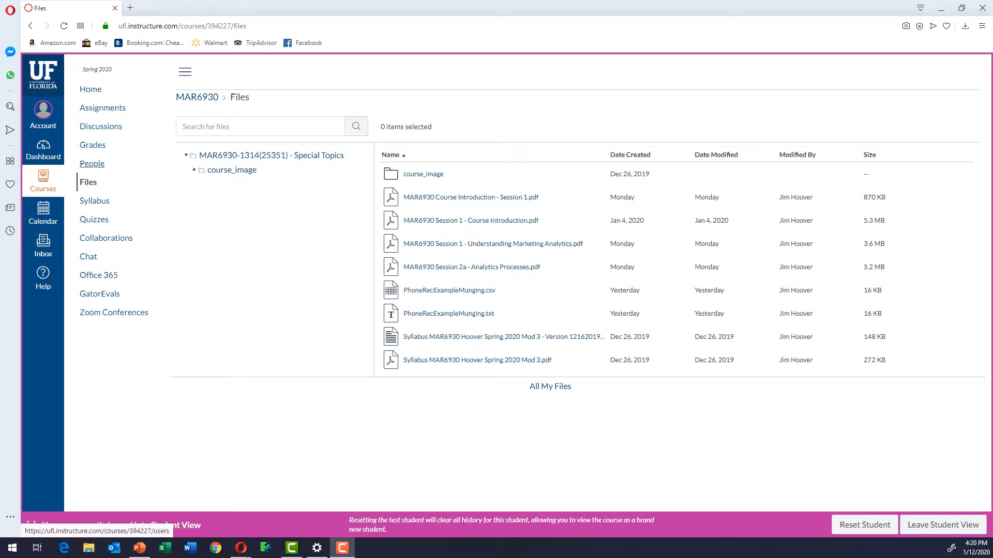
mouse_move(503, 336)
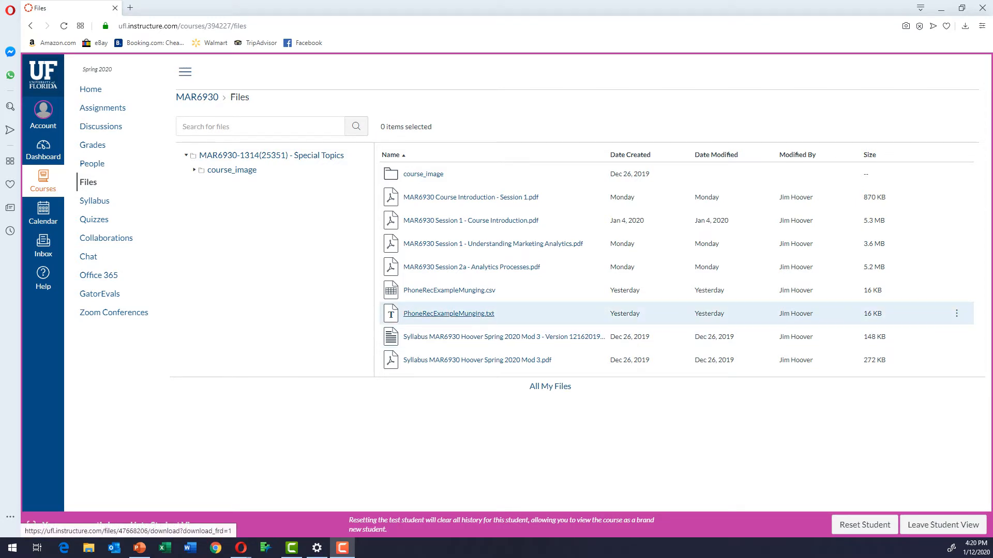
Step: Preview PhoneRecExampleMunging.txt in the Canvas course files
left_click(447, 313)
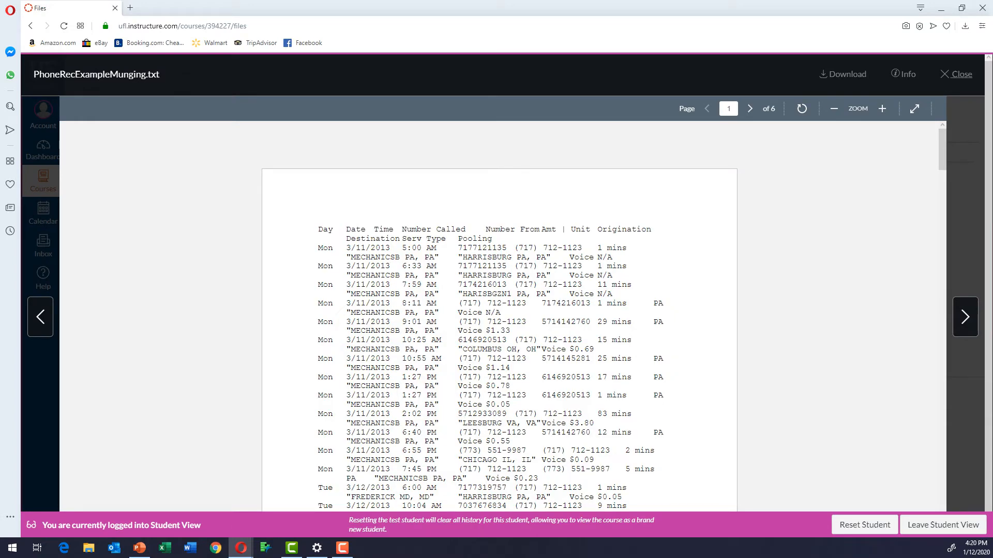
mouse_move(842, 74)
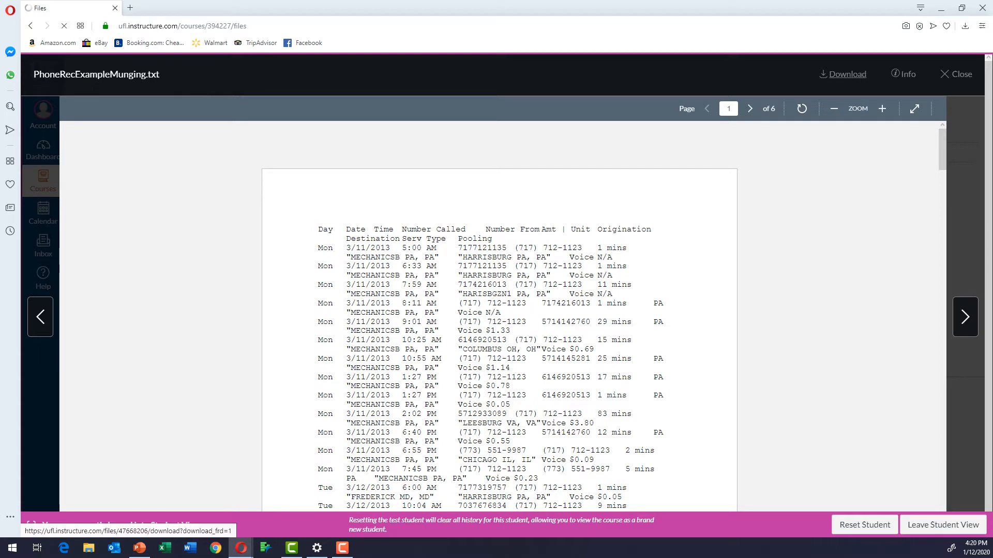
Step: Download the file, then bring up the context menu for the older PhoneRecExampleMunging document in Downloads
left_click(847, 75)
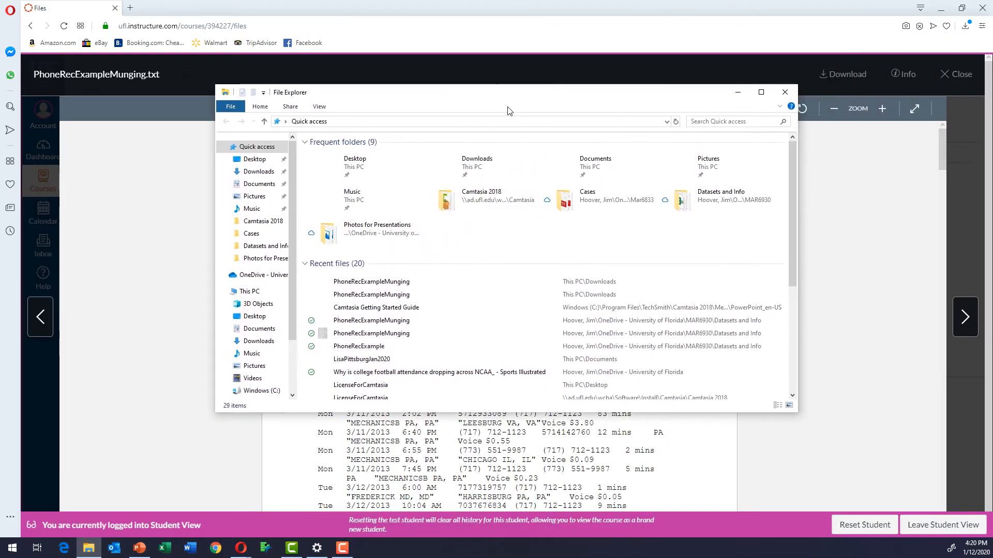
left_click(257, 170)
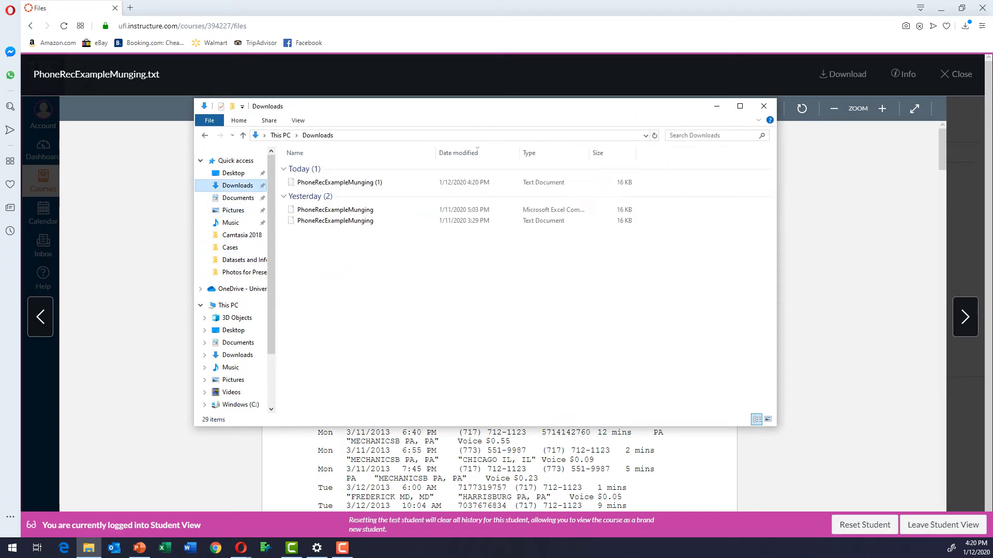
left_click(335, 221)
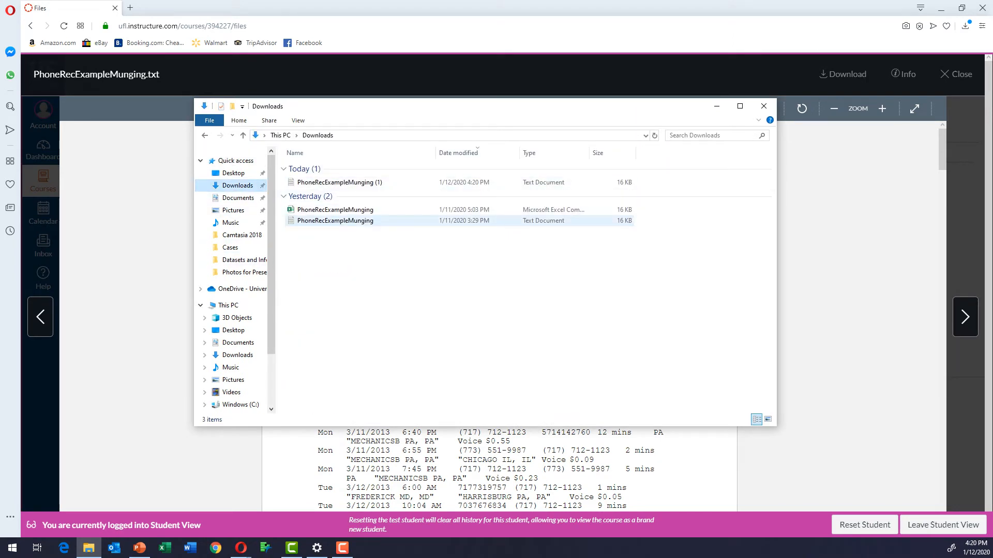
mouse_move(335, 221)
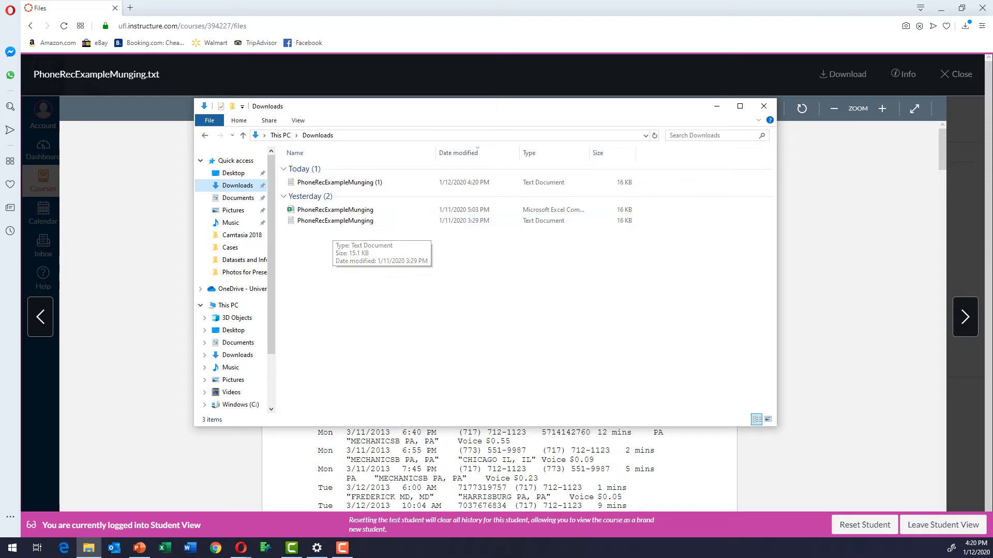
left_click(335, 220)
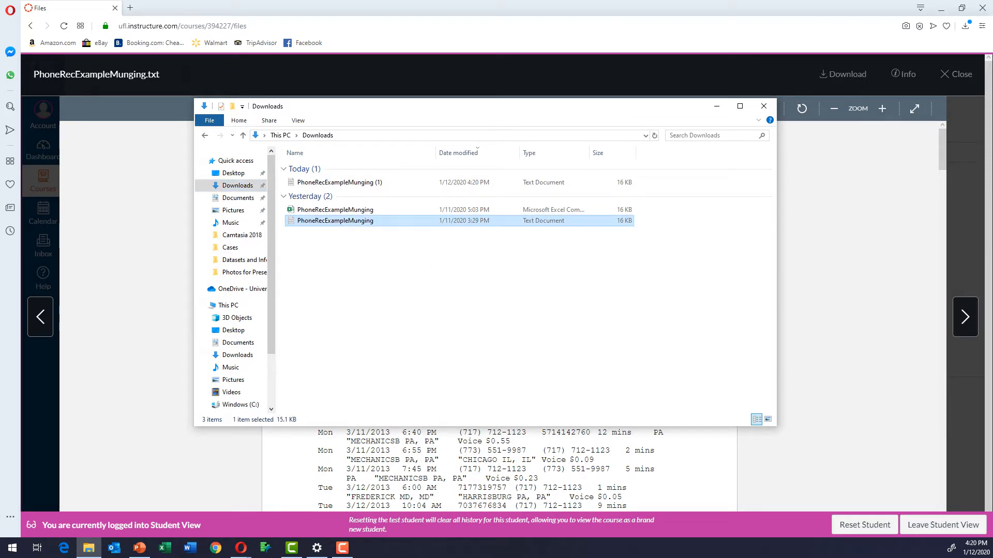
right_click(334, 220)
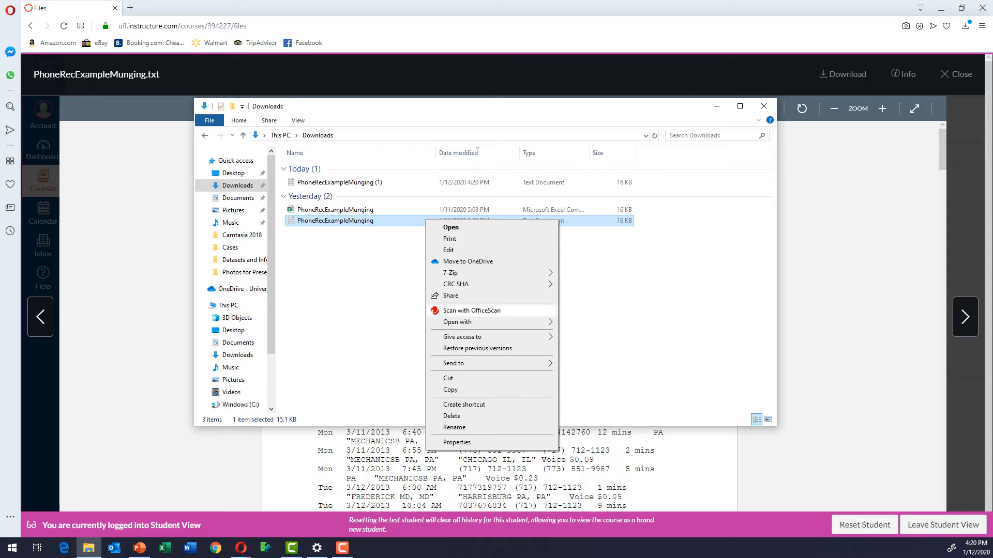
Step: View the phone record file's tab-separated columns in Notepad
left_click(456, 321)
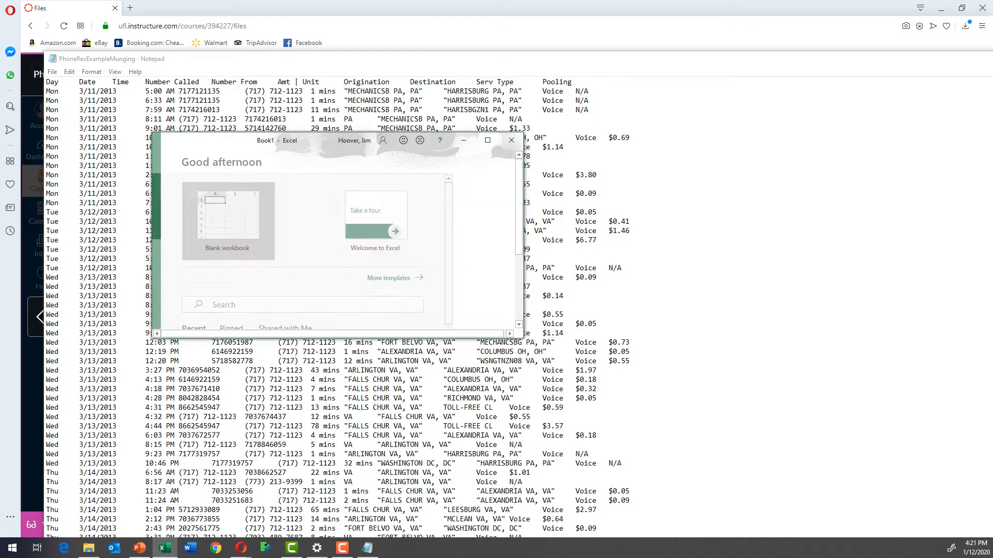
Step: Start a blank workbook and bring up the Open file browser via File > Open > Browse
left_click(227, 221)
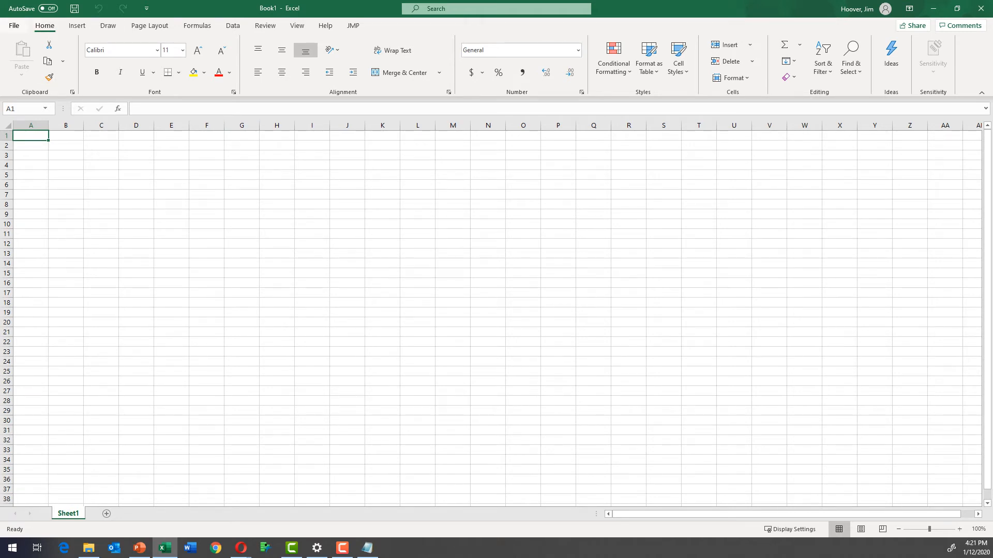
left_click(13, 24)
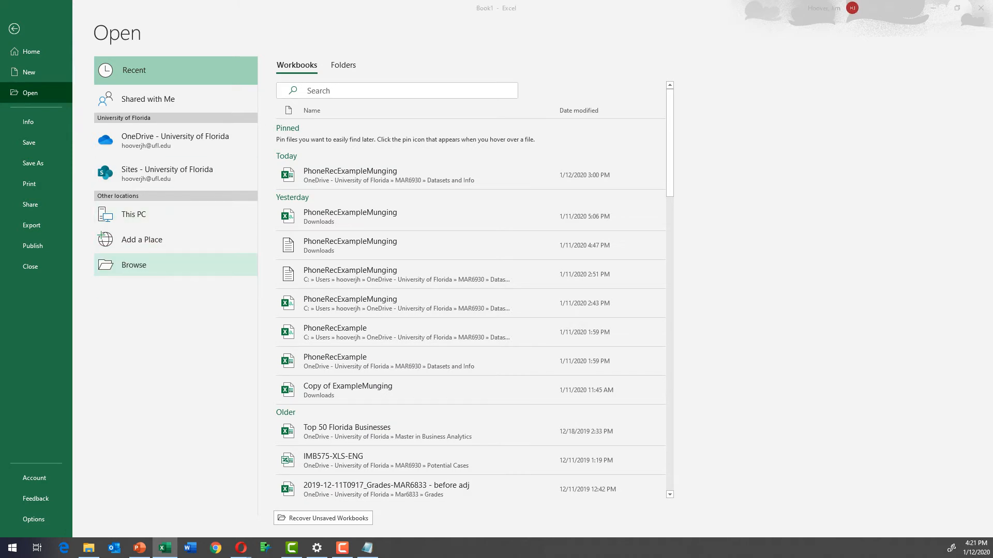
left_click(133, 265)
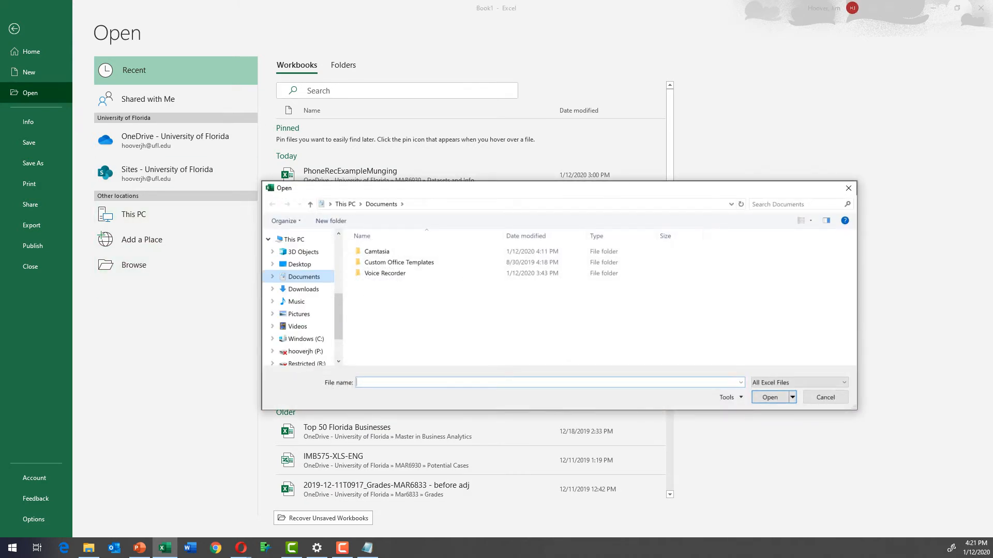
Step: Open the older PhoneRecExampleMunging text file from Downloads, filtering to Text Files, launching the Text Import Wizard
left_click(303, 289)
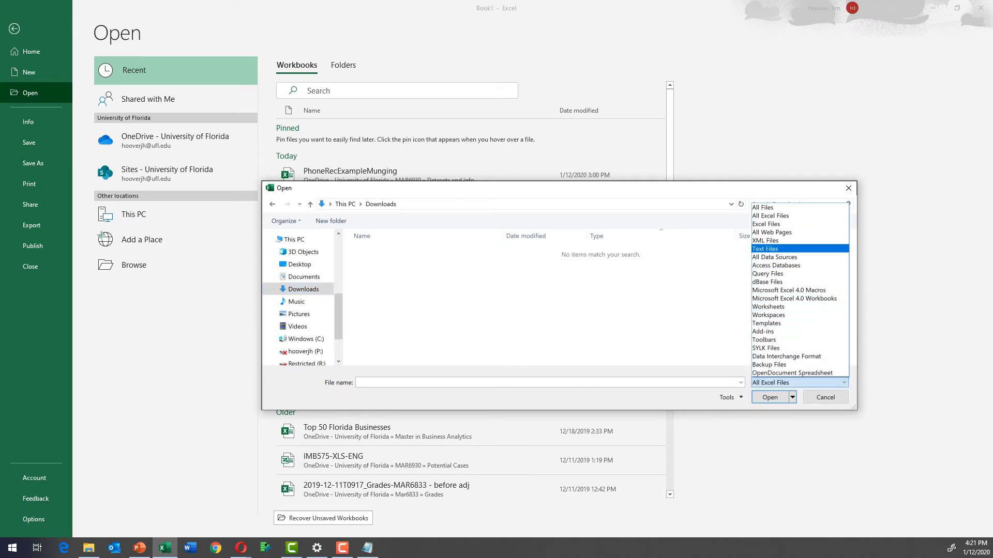
left_click(765, 250)
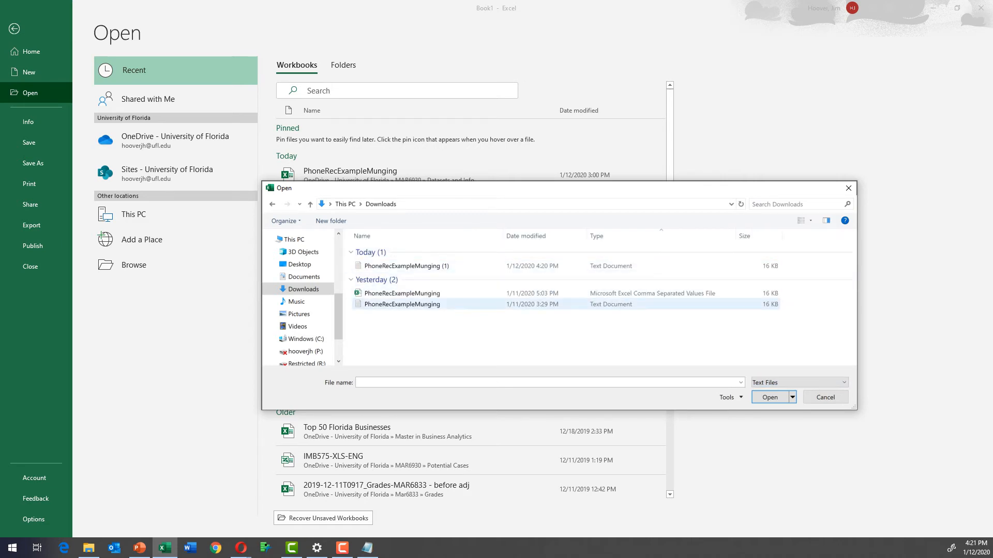
left_click(402, 304)
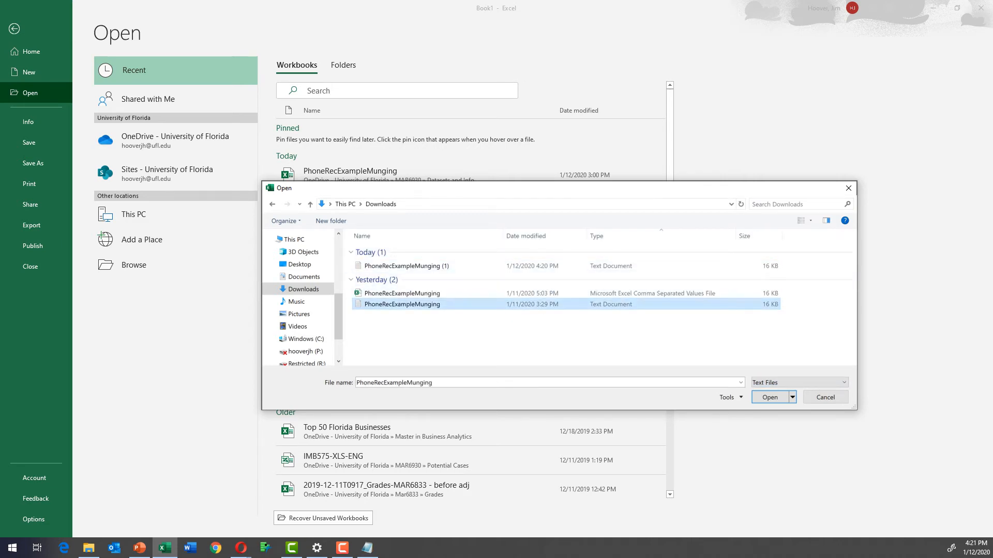
mouse_move(401, 304)
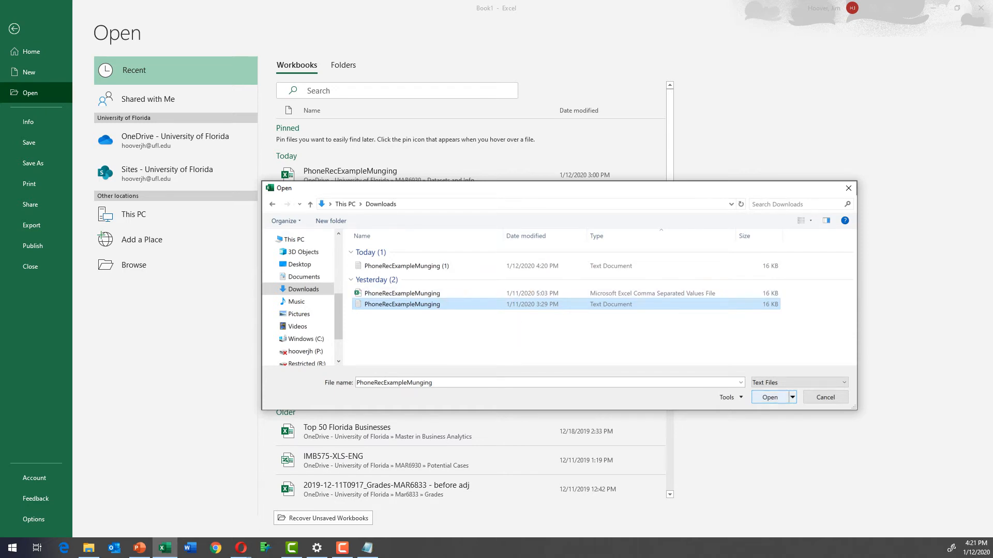
left_click(825, 397)
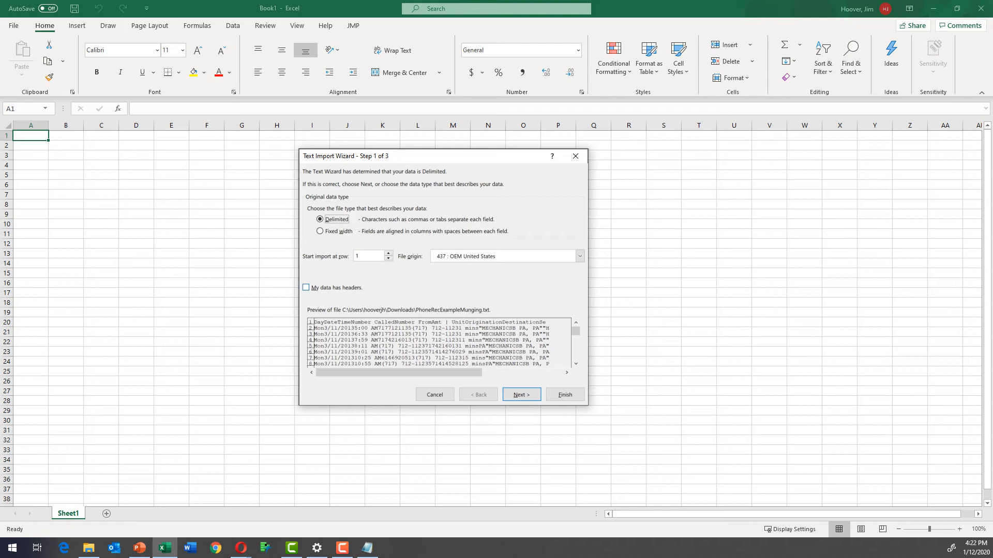
Step: Mark the data as having headers and keep Tab as the delimiter, reaching step 3 of the wizard
left_click(306, 288)
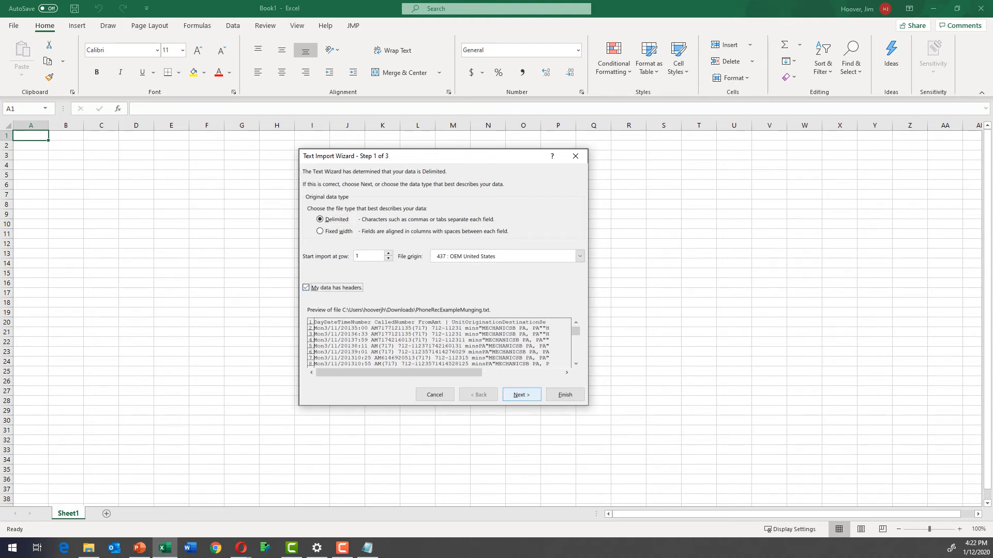
left_click(521, 394)
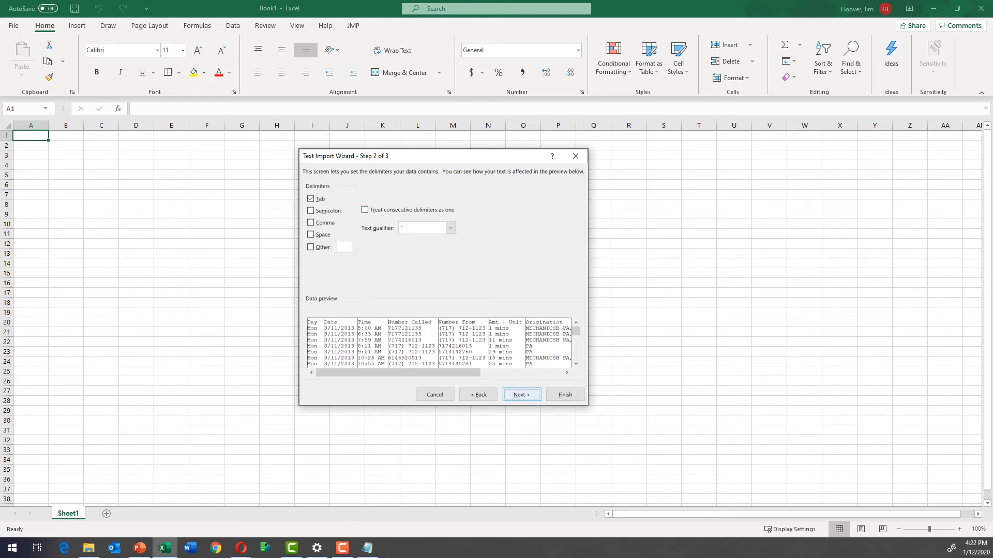
left_click(520, 394)
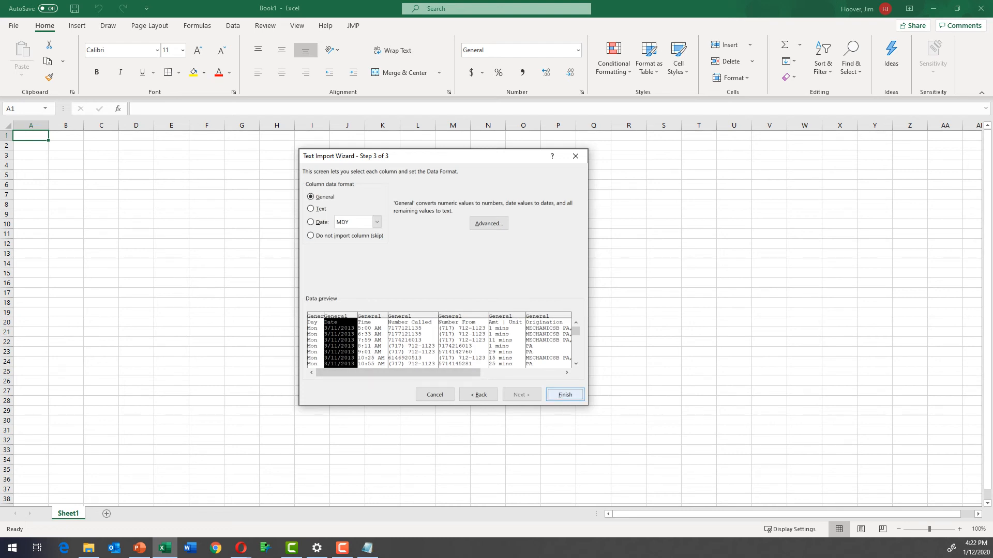
Step: Finish the import so Day through Pooling columns fill the sheet, then inspect the called number in D2
left_click(564, 394)
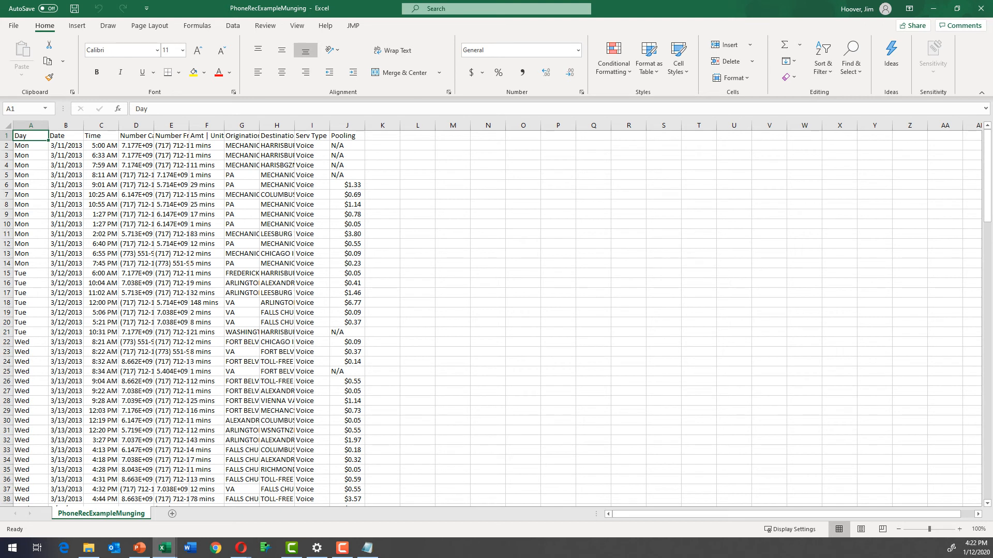
left_click(135, 146)
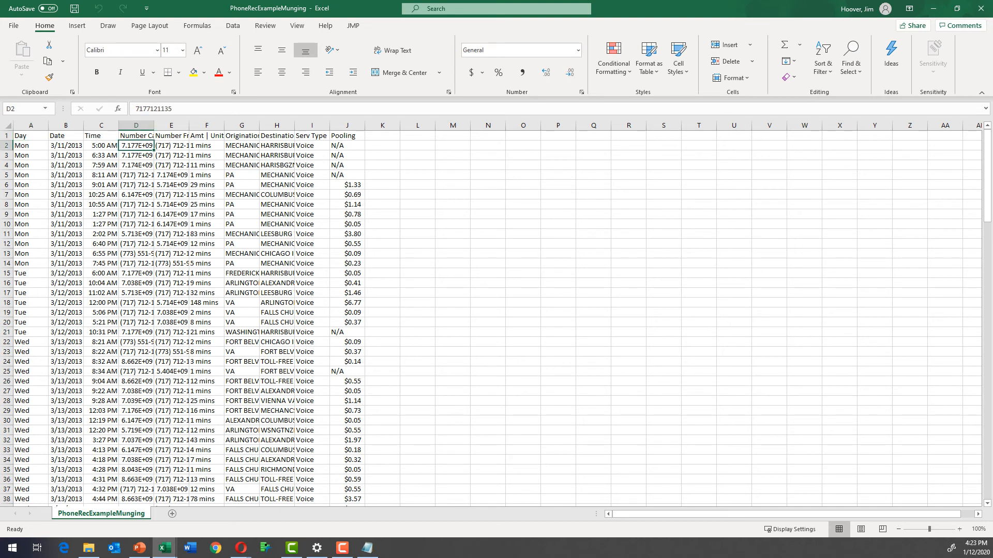